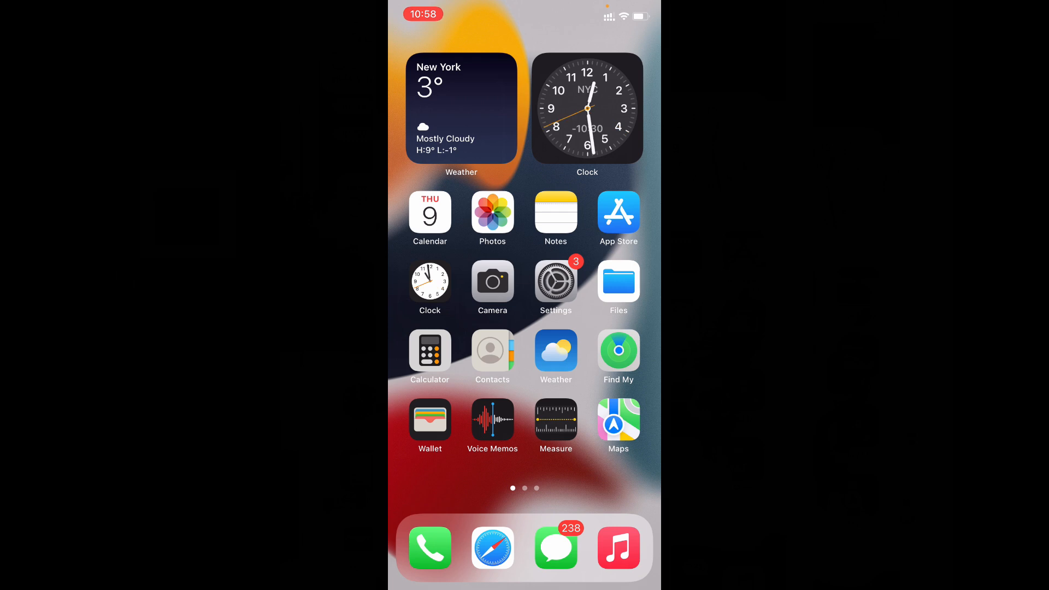
- Launch the App Store on its Today page, then return to the Home Screen
left_click(617, 213)
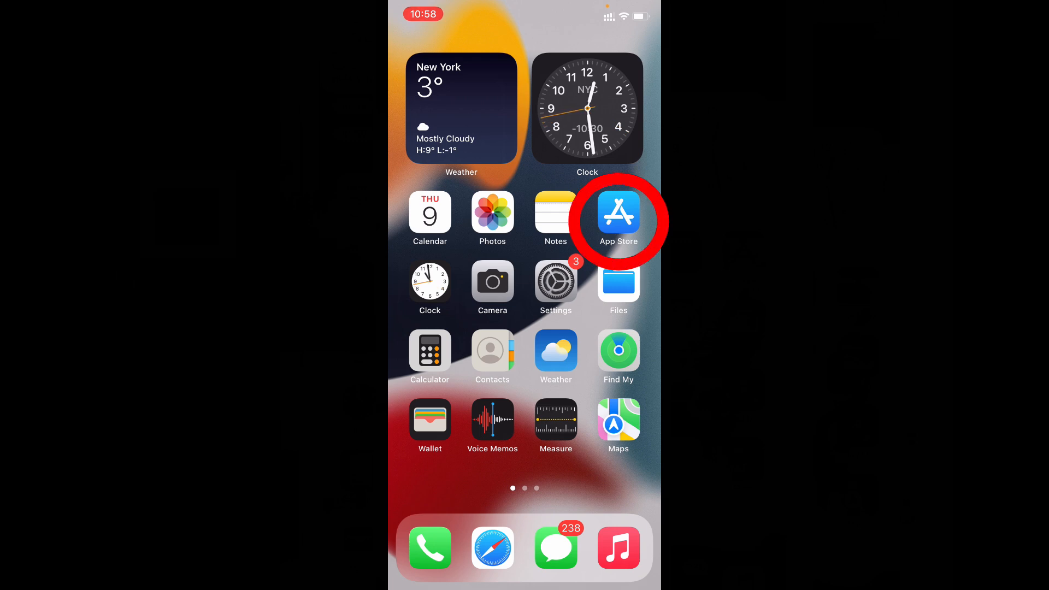
left_click(617, 213)
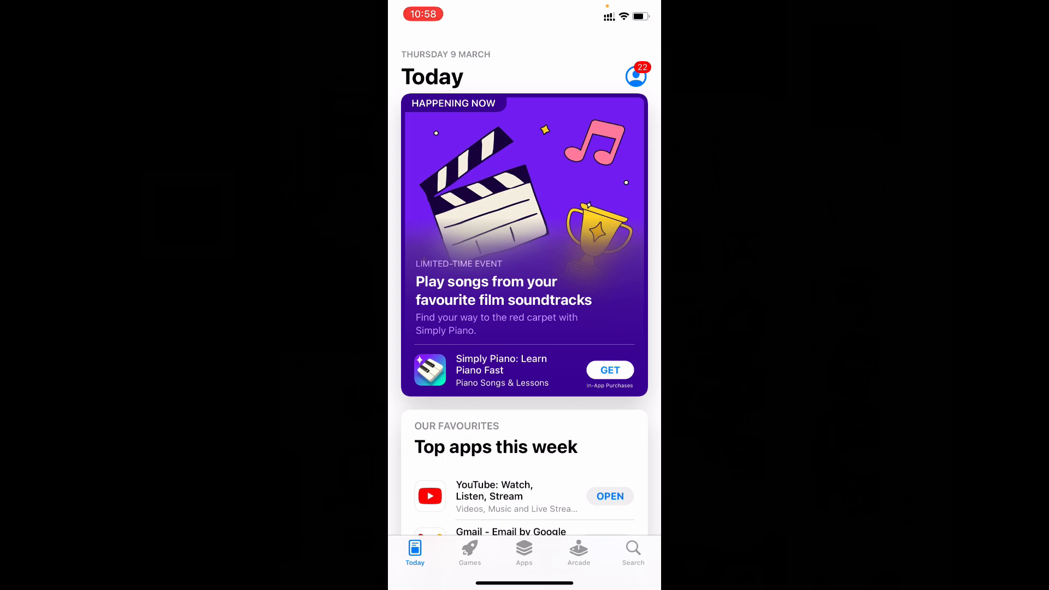
left_click(494, 495)
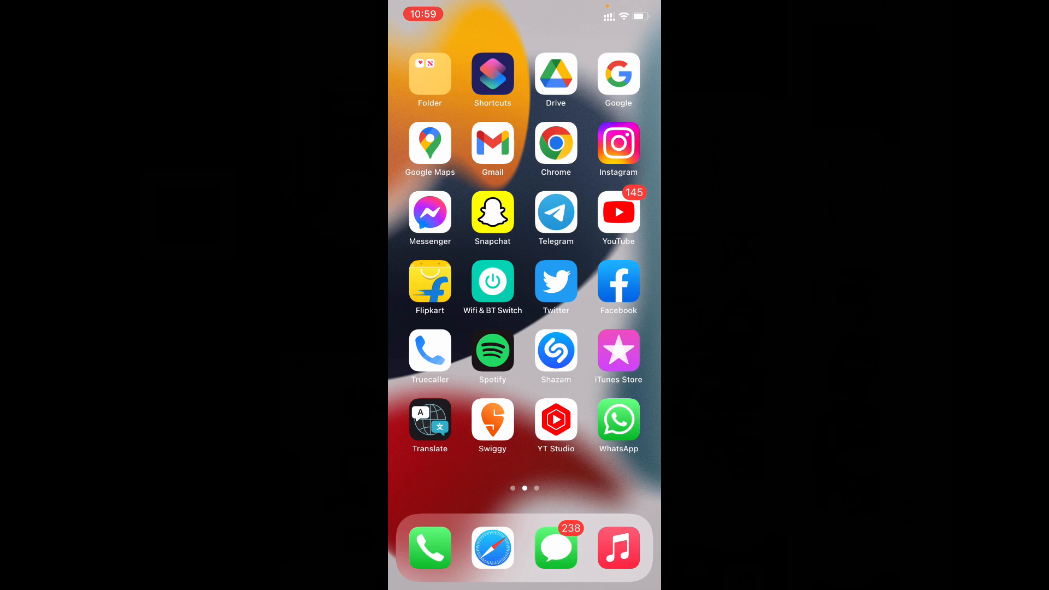
- Launch YouTube and go to my own 'daily doubts' channel page from the account menu
left_click(617, 213)
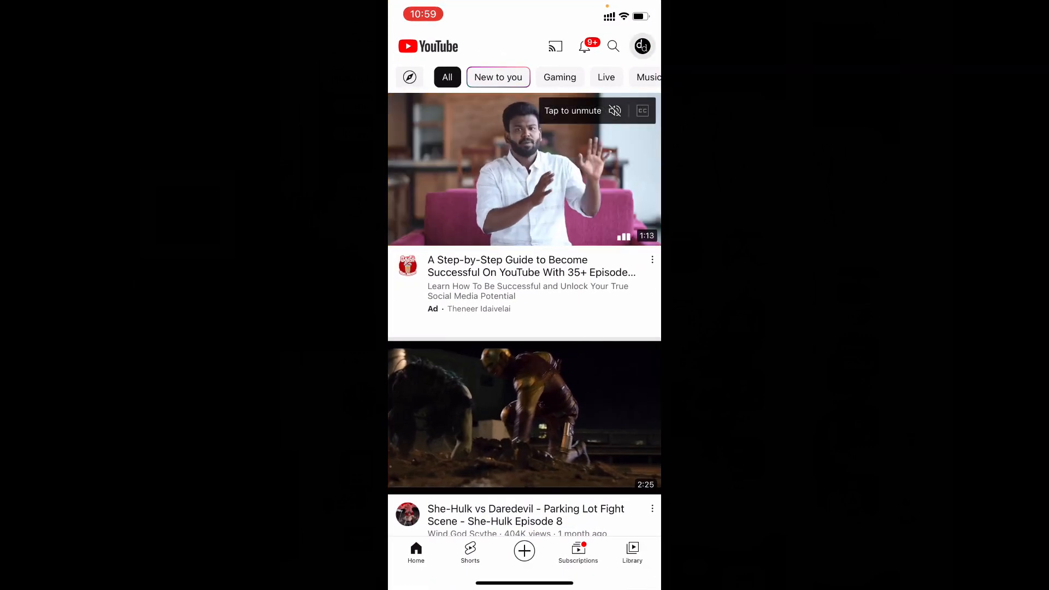
left_click(641, 46)
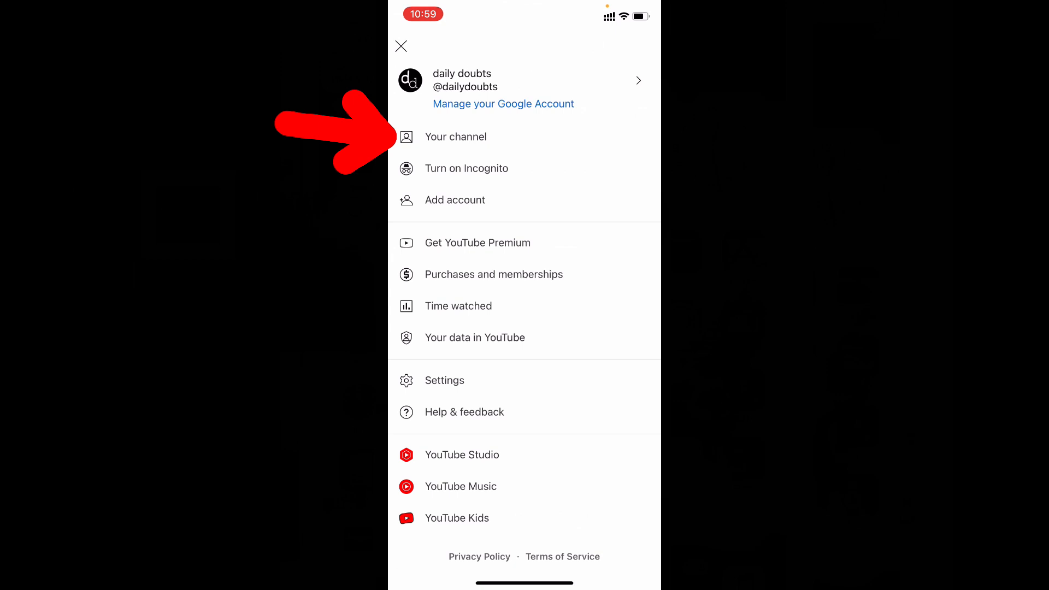
left_click(456, 137)
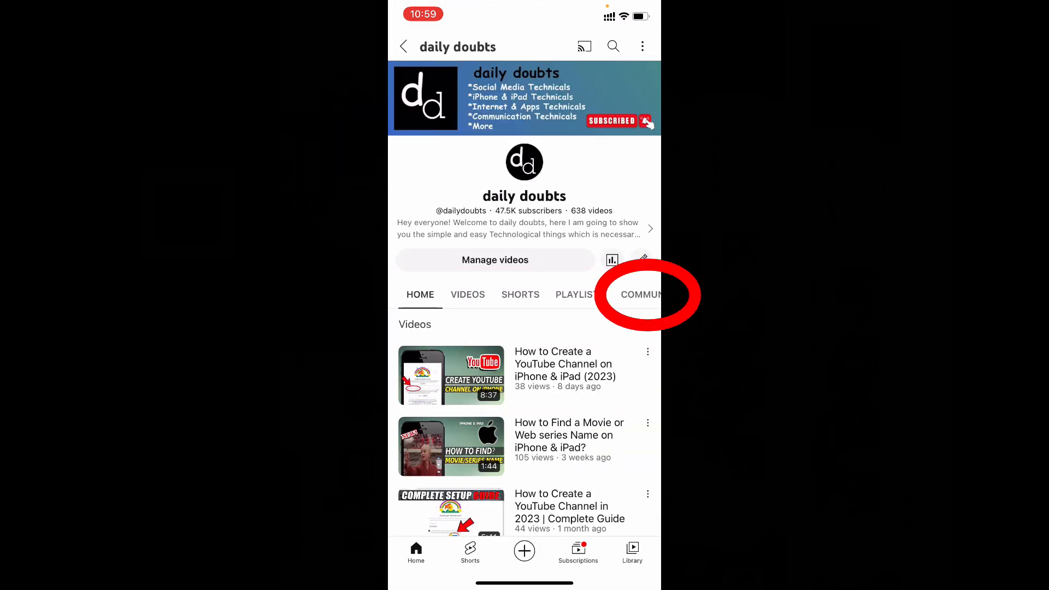
- Start a new community post as an image poll and add a third answer option
left_click(639, 294)
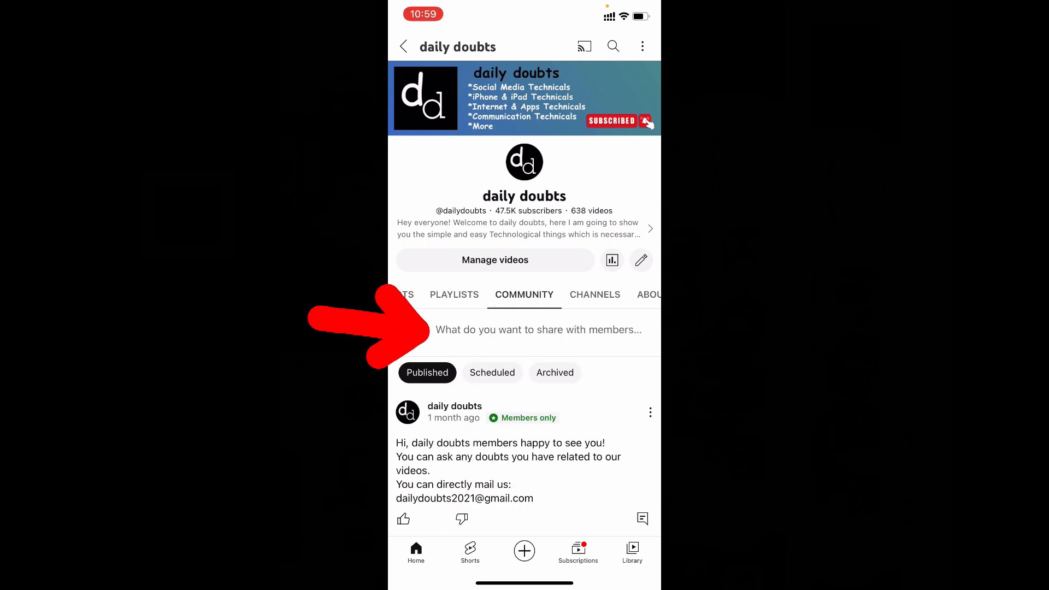
left_click(538, 329)
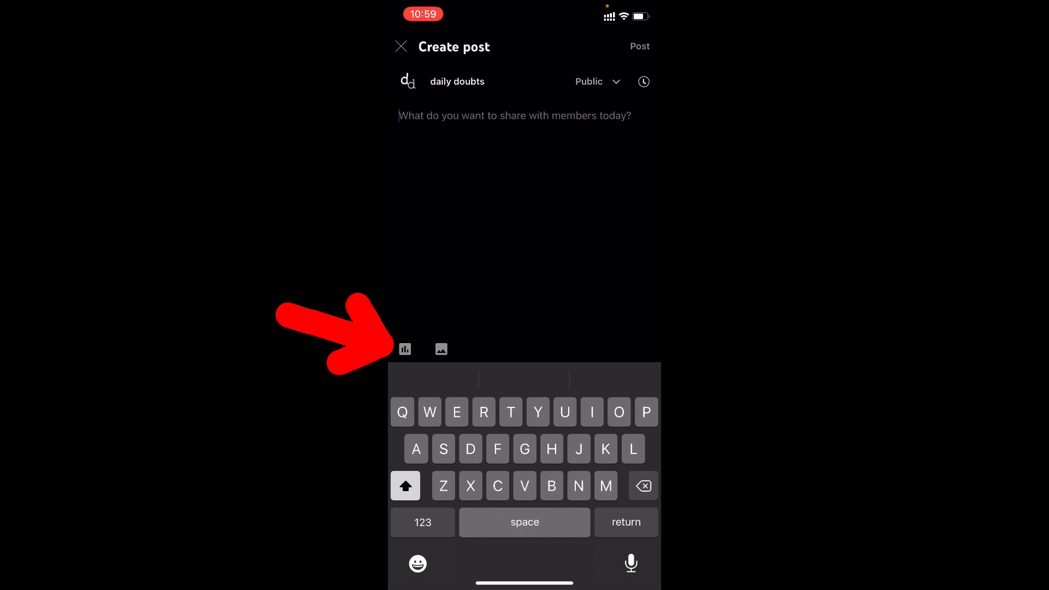
left_click(404, 348)
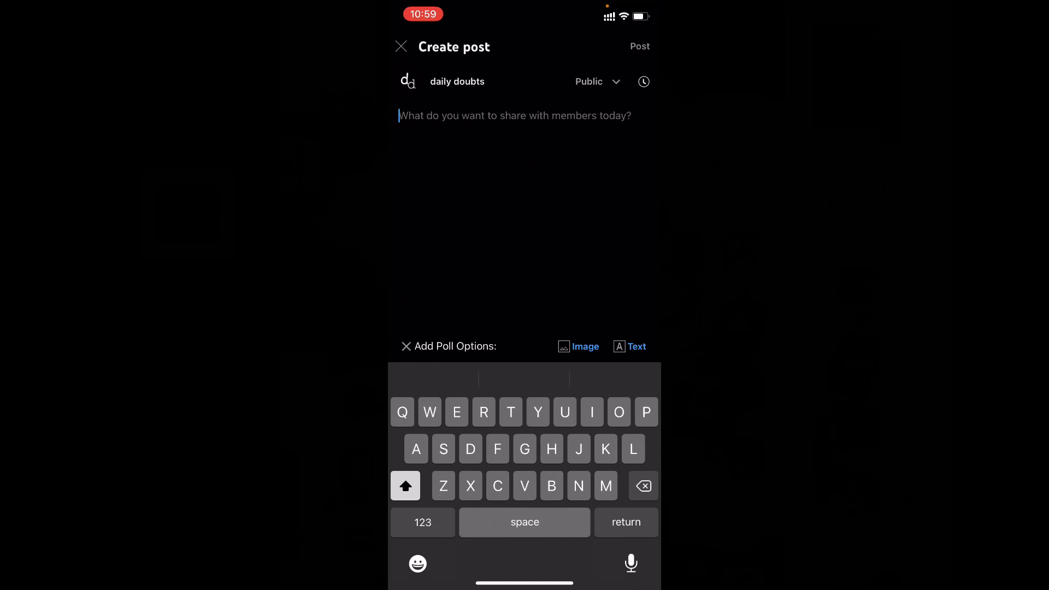
left_click(577, 346)
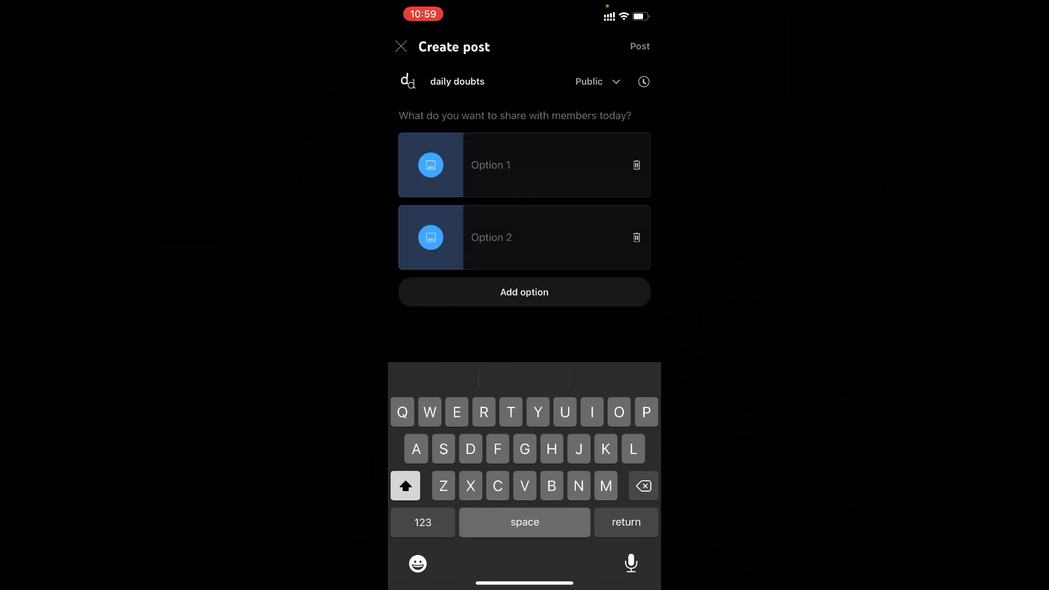
left_click(513, 115)
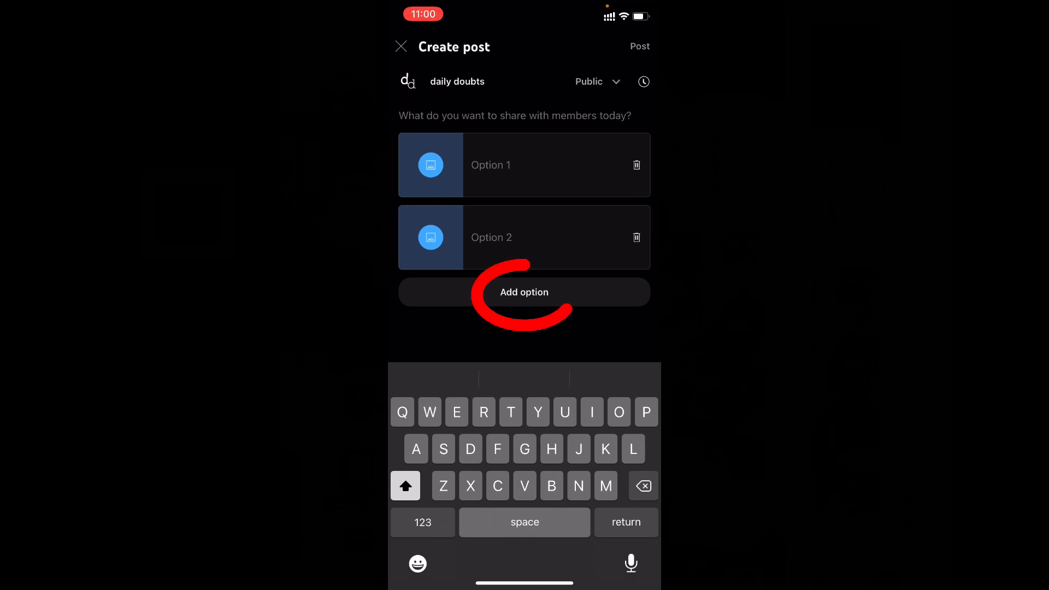
left_click(523, 291)
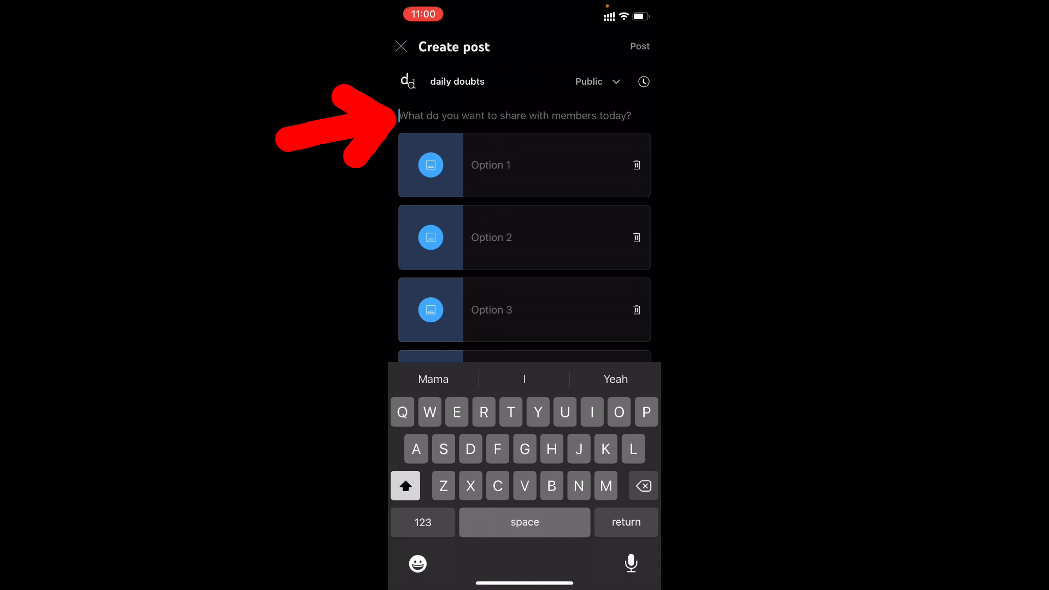
- Enter the poll question 'Currently which Apple device are you using?'
type("Currently which")
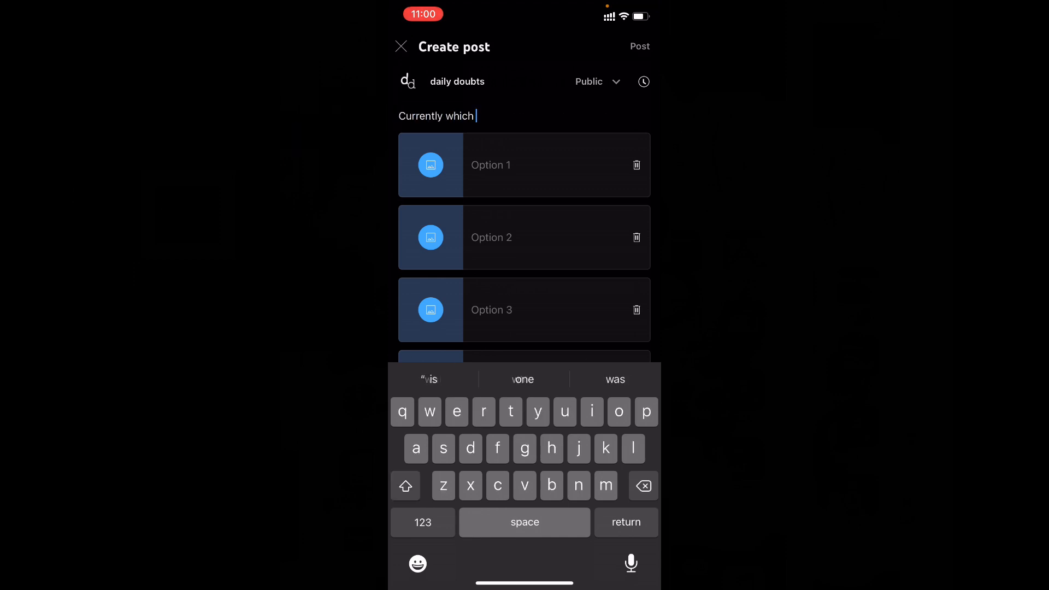
type("Apple device are you using?")
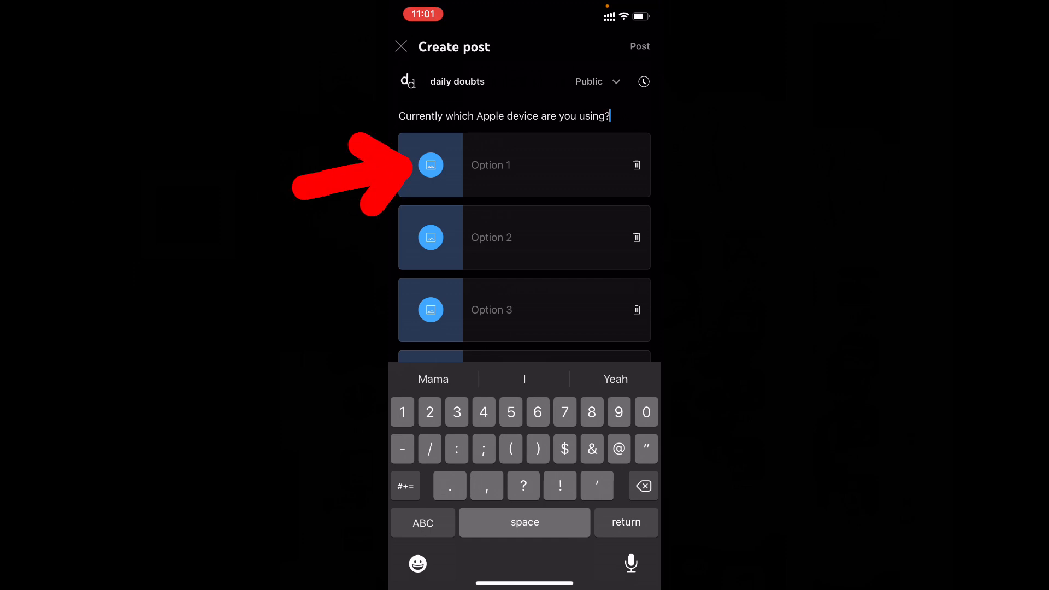
- Give the first option a phone photo from the gallery and label it iPhones
left_click(430, 165)
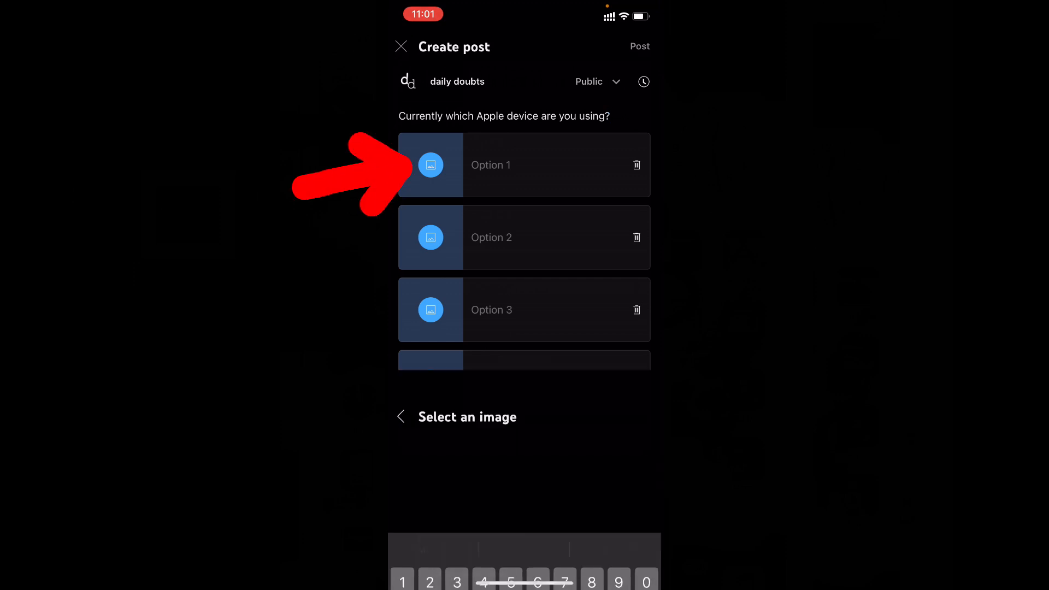
left_click(457, 416)
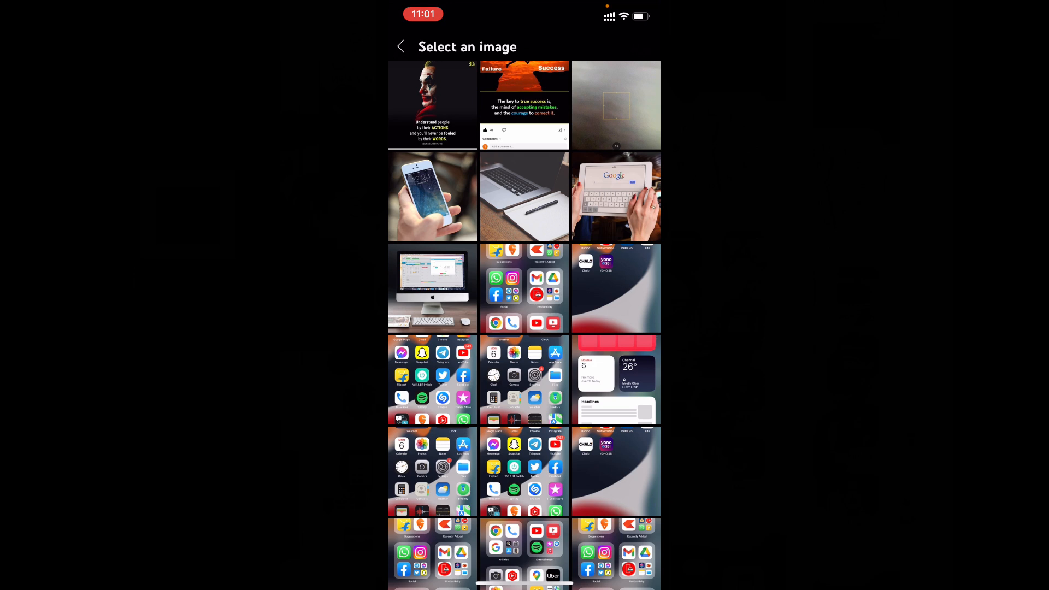
left_click(433, 195)
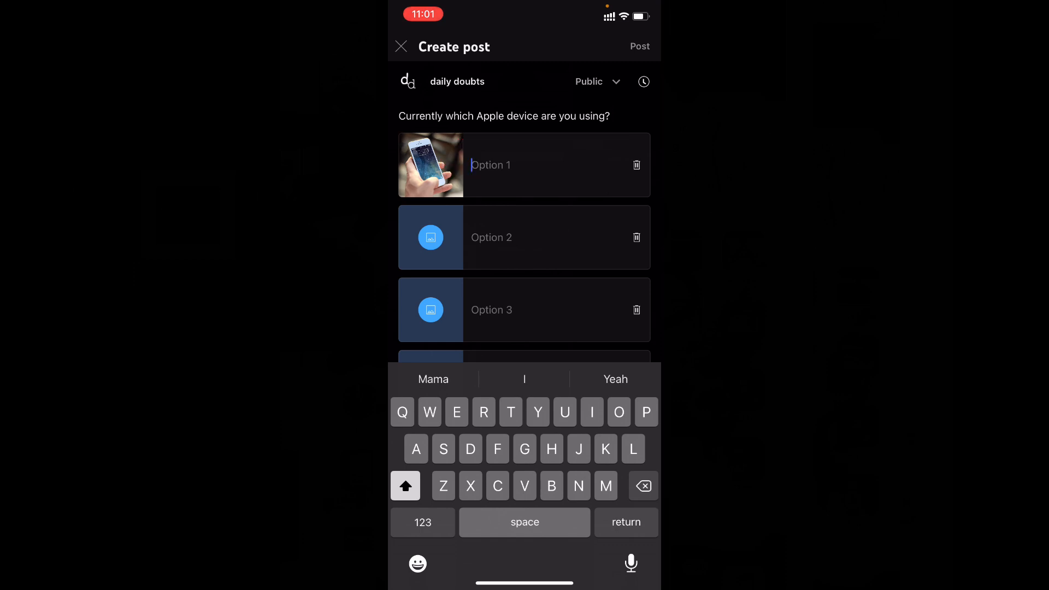
type("ipho")
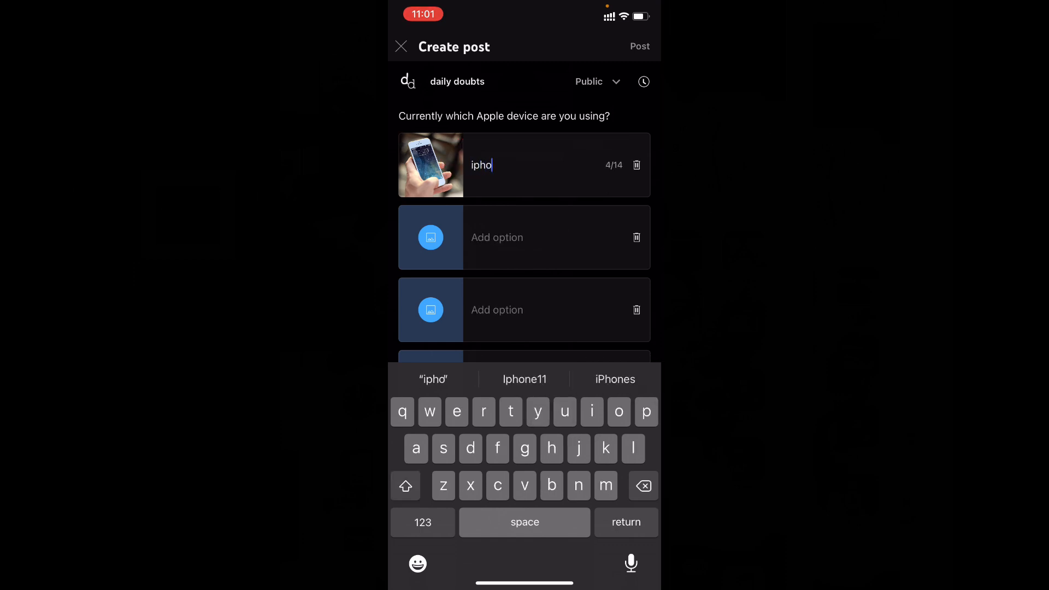
left_click(614, 379)
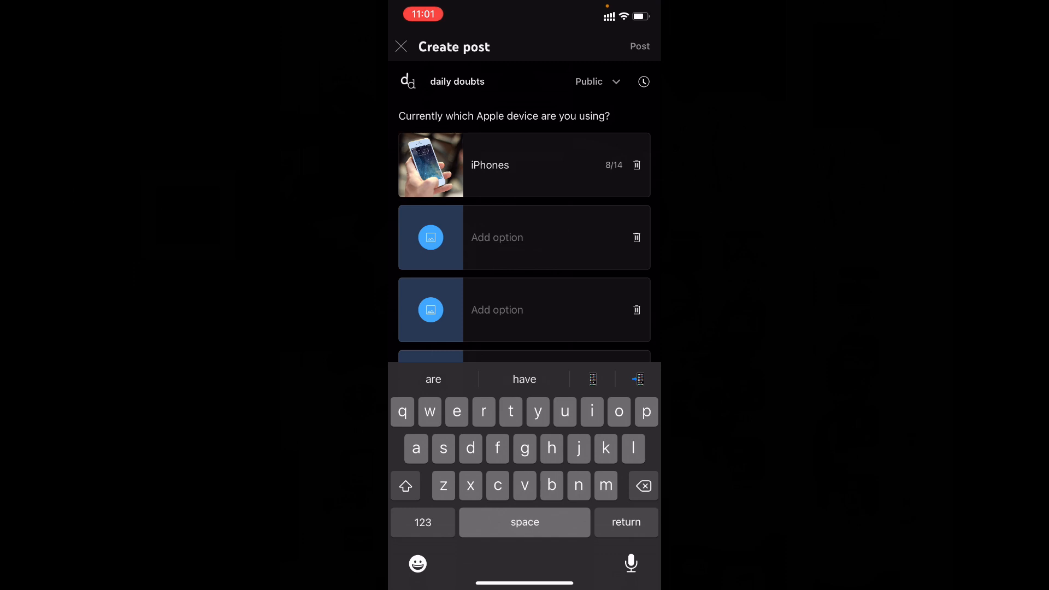
- Give the second option a tablet photo and label it iPad
left_click(431, 237)
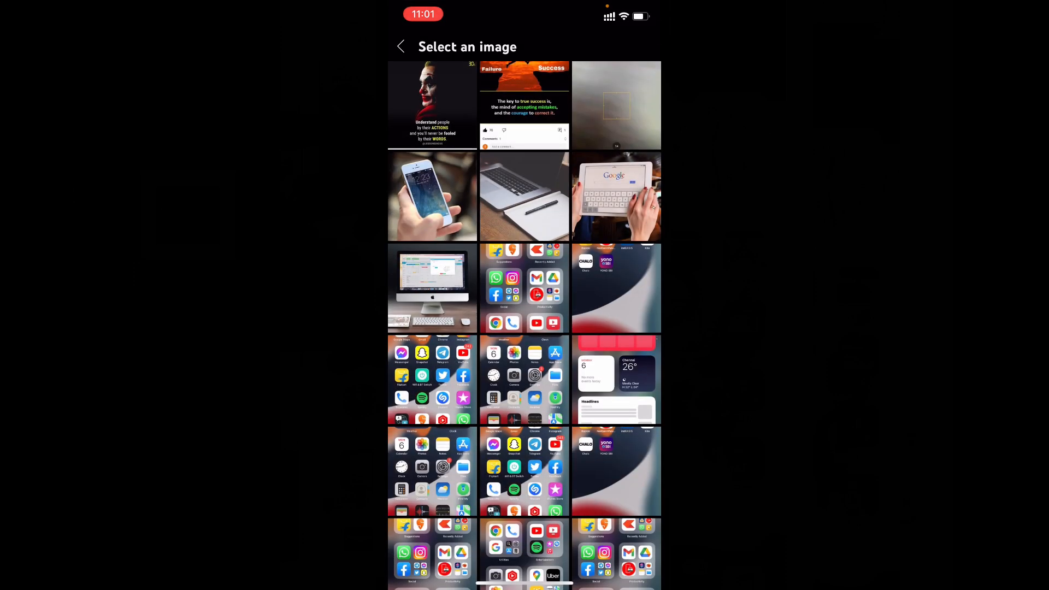
left_click(616, 197)
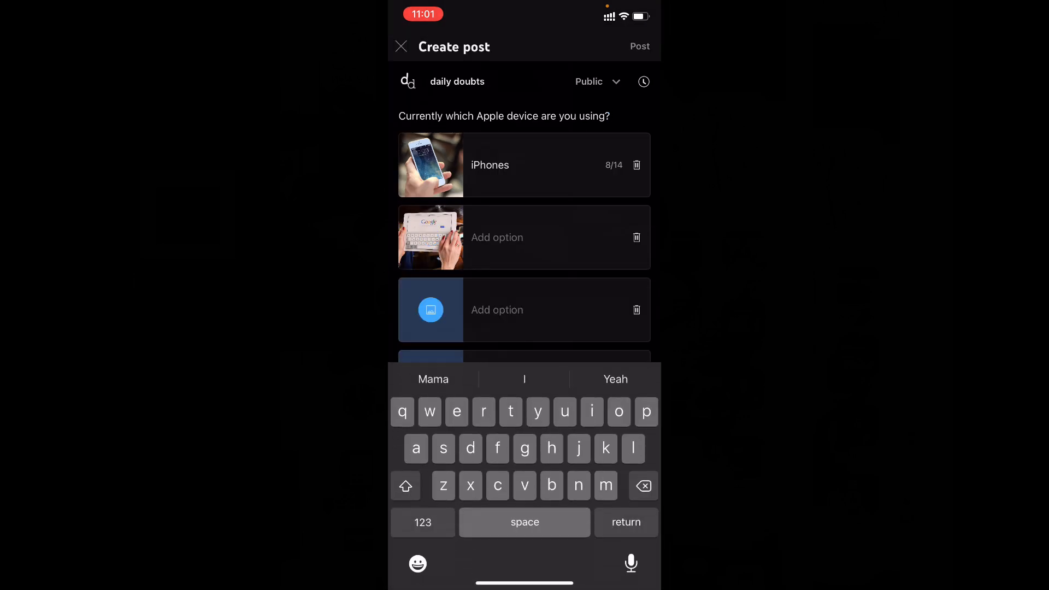
left_click(406, 485)
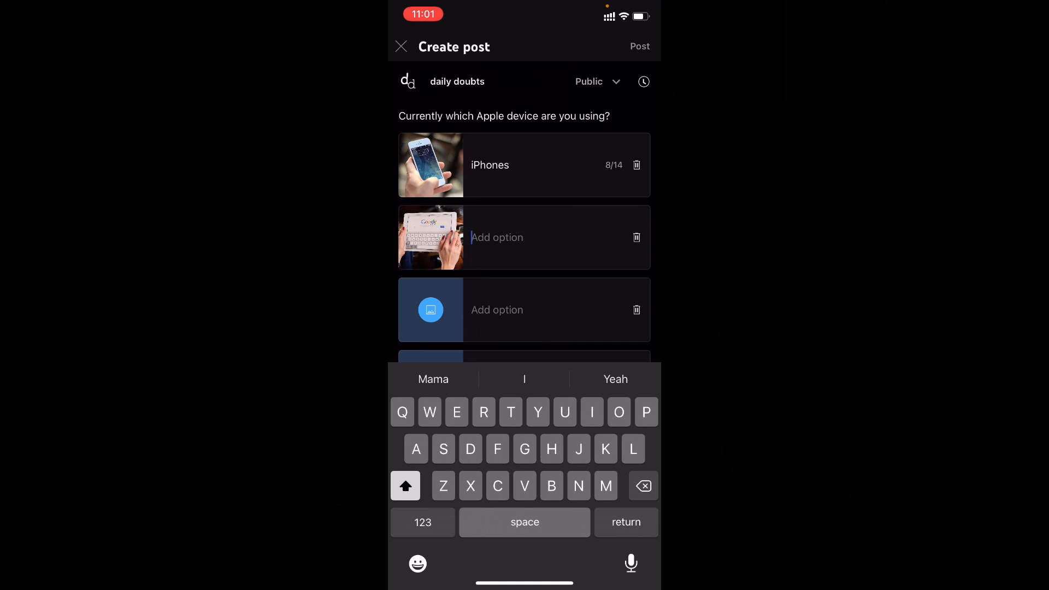
type("ipa")
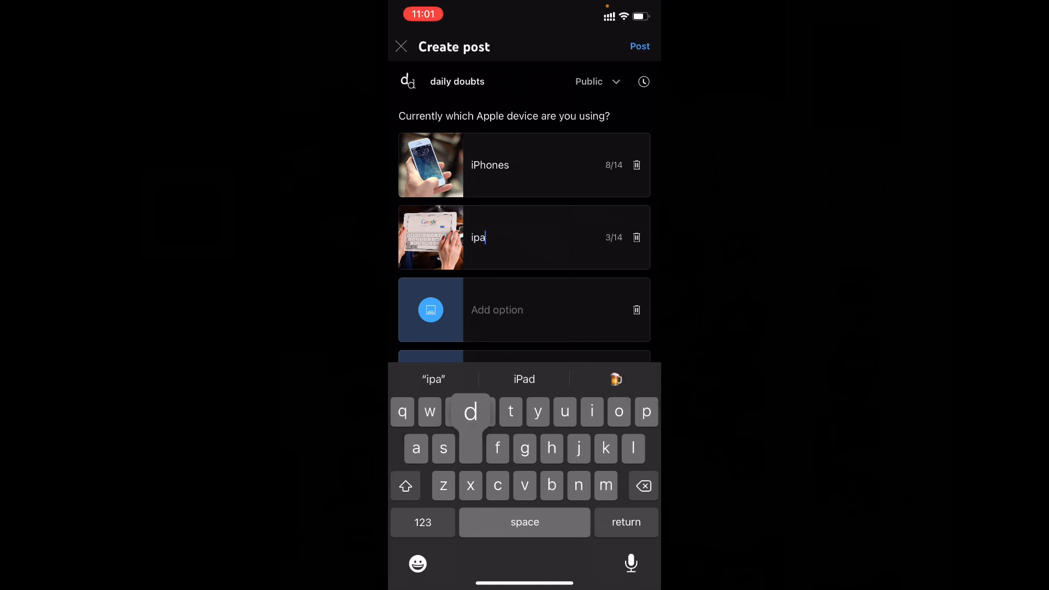
left_click(524, 379)
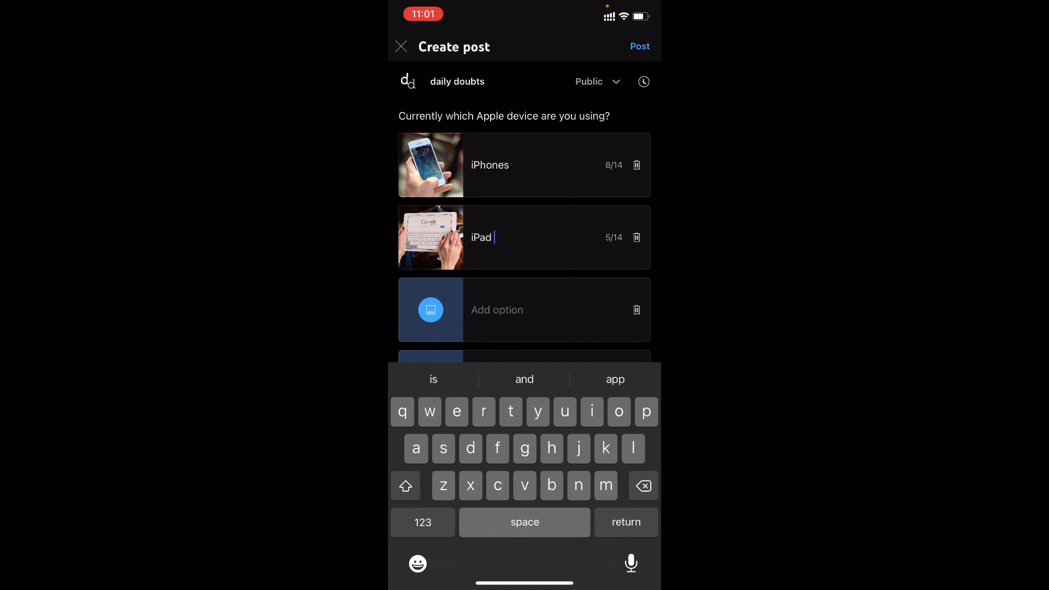
- Add a picture to the third option and type the iMac label
left_click(431, 309)
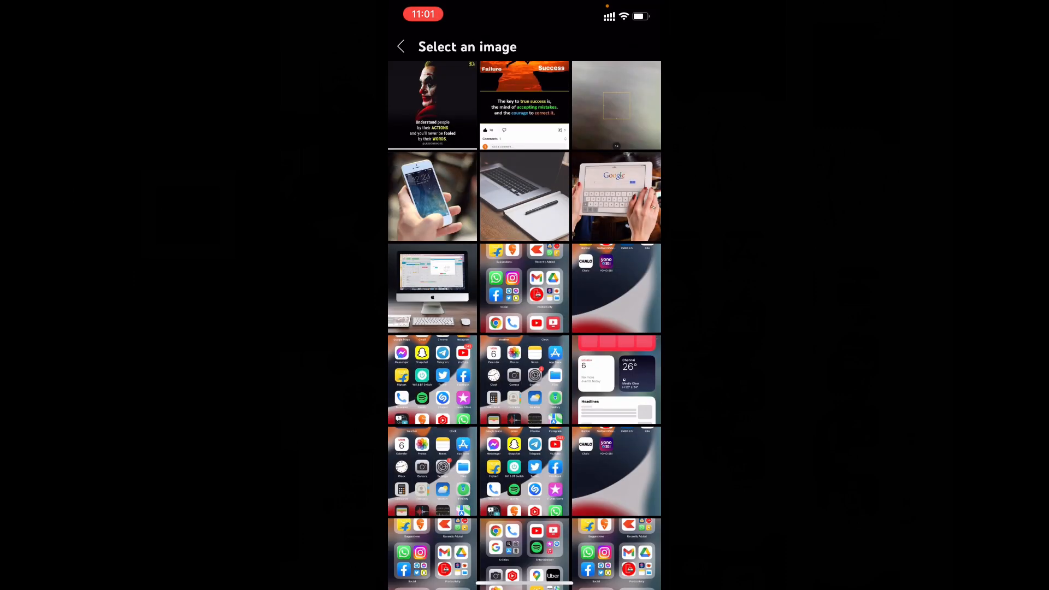
scroll("down", 3)
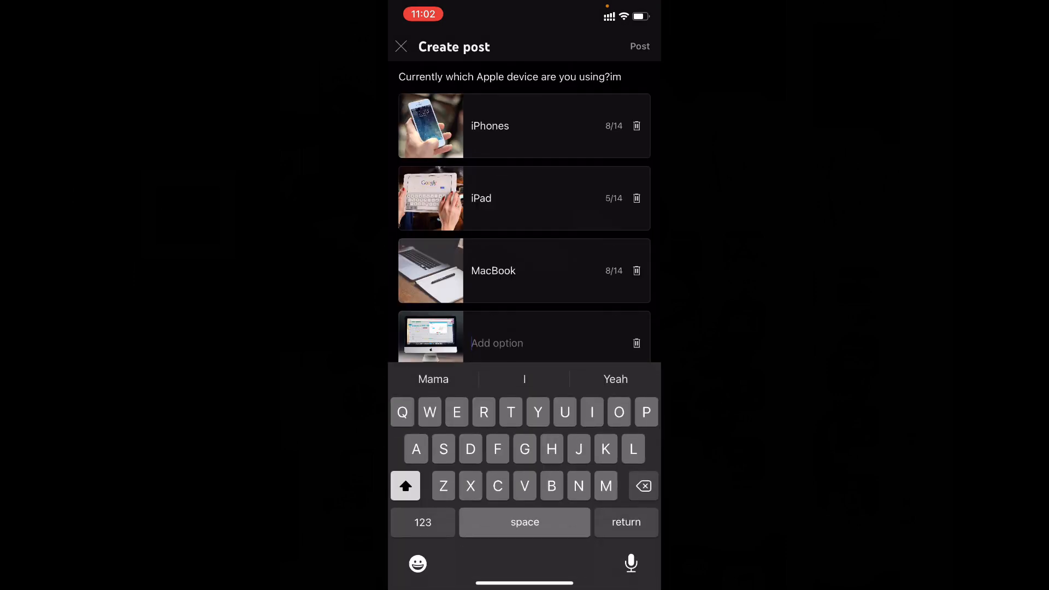
type("iMac")
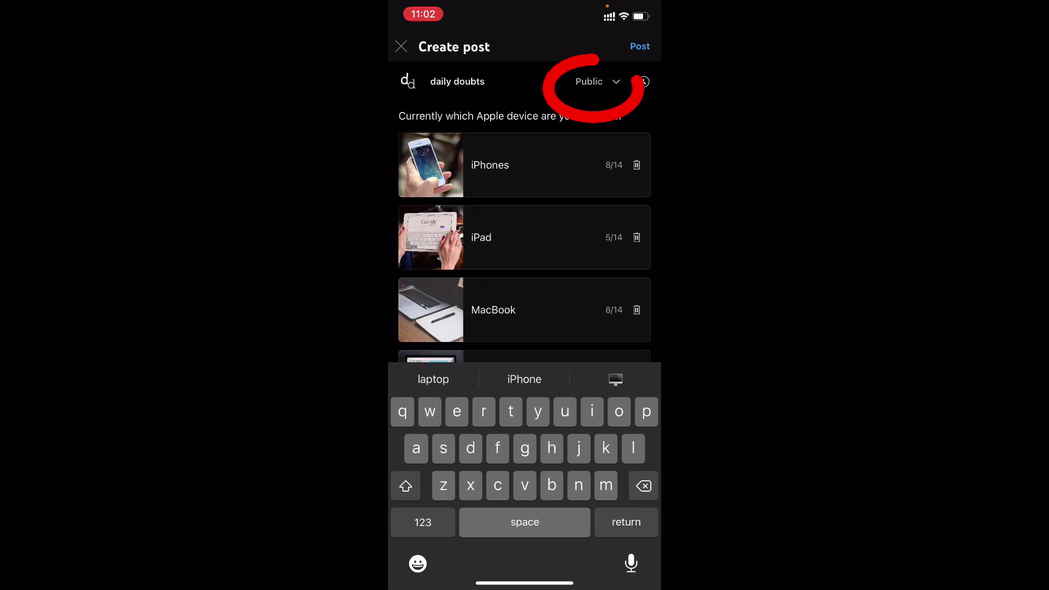
- Keep the post visibility Public and publish the poll to the community page
left_click(595, 81)
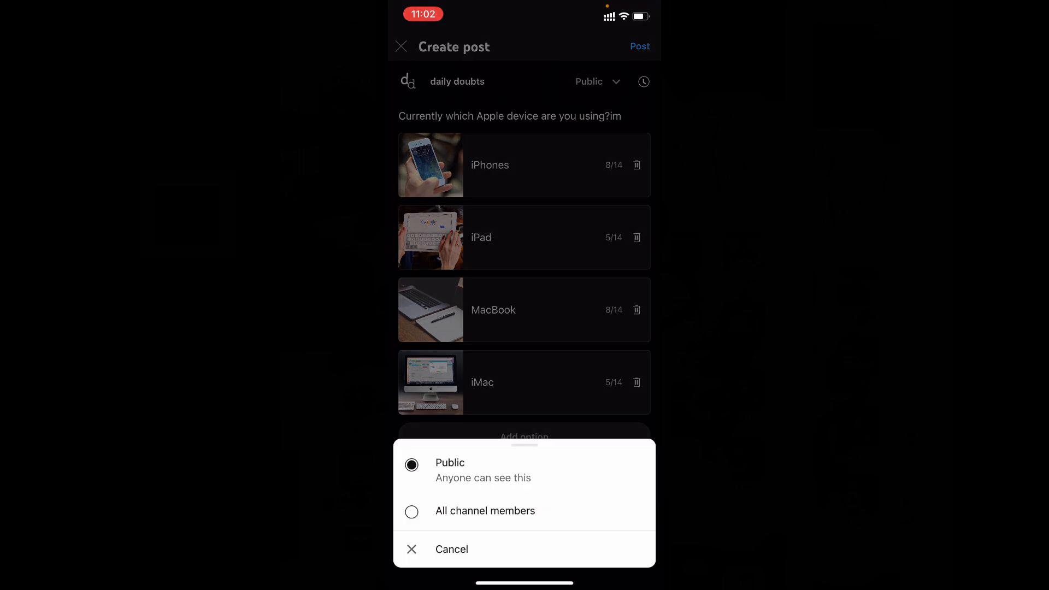
left_click(451, 550)
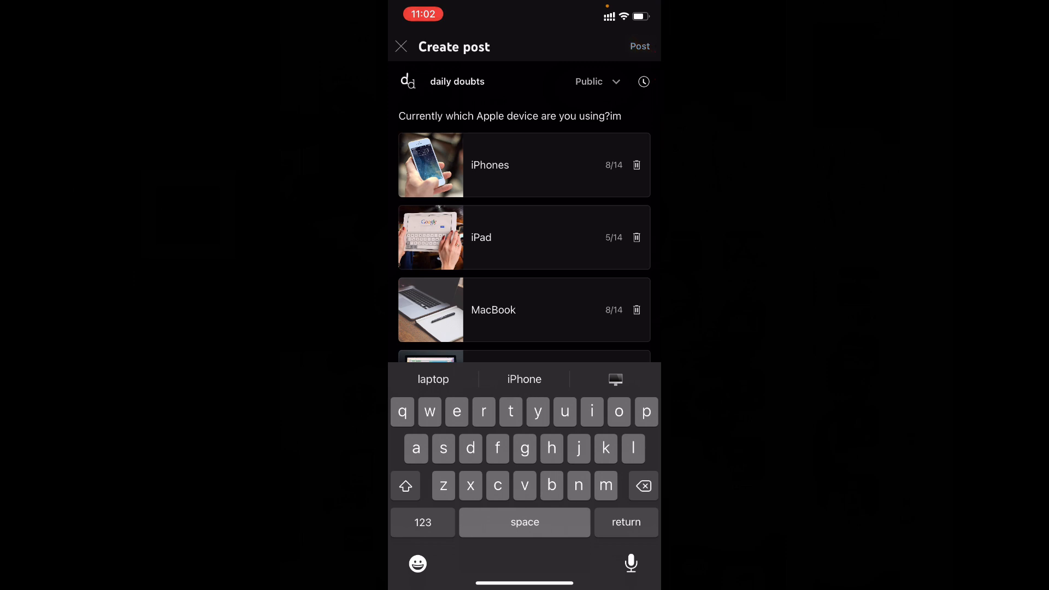
left_click(639, 46)
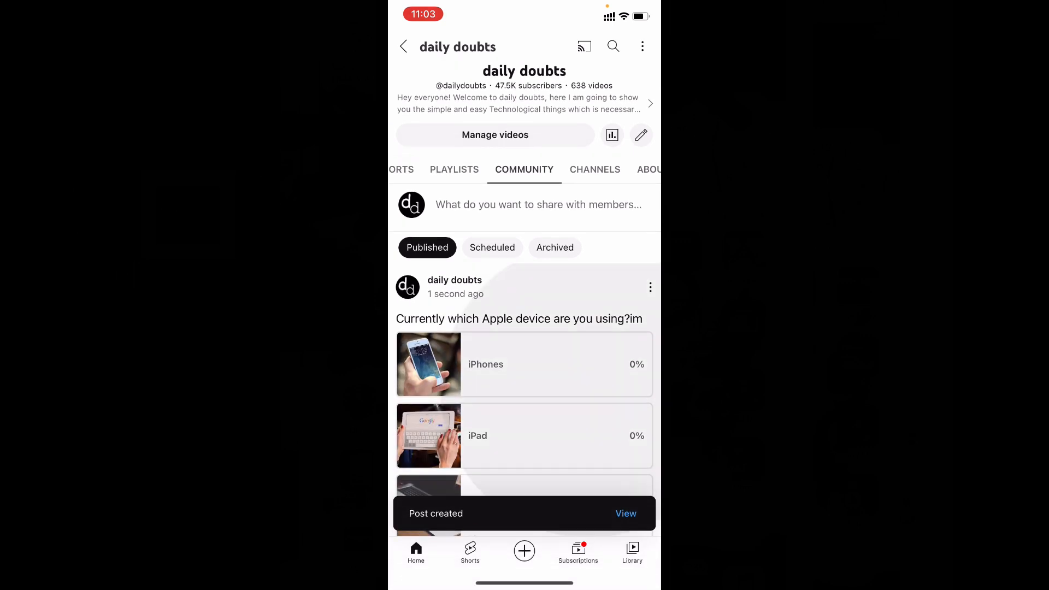
scroll("down", 3)
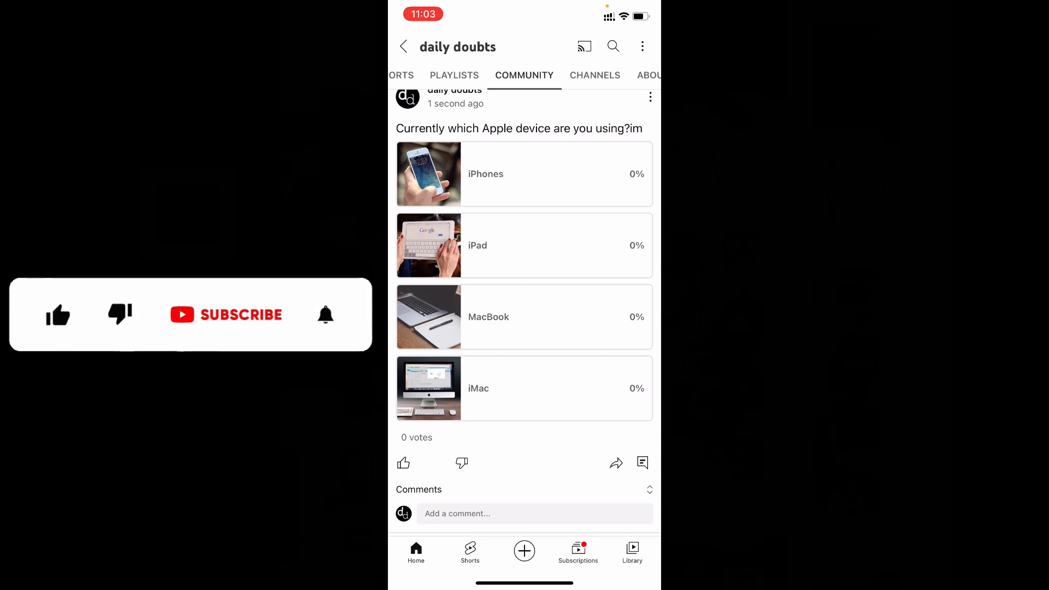
left_click(58, 314)
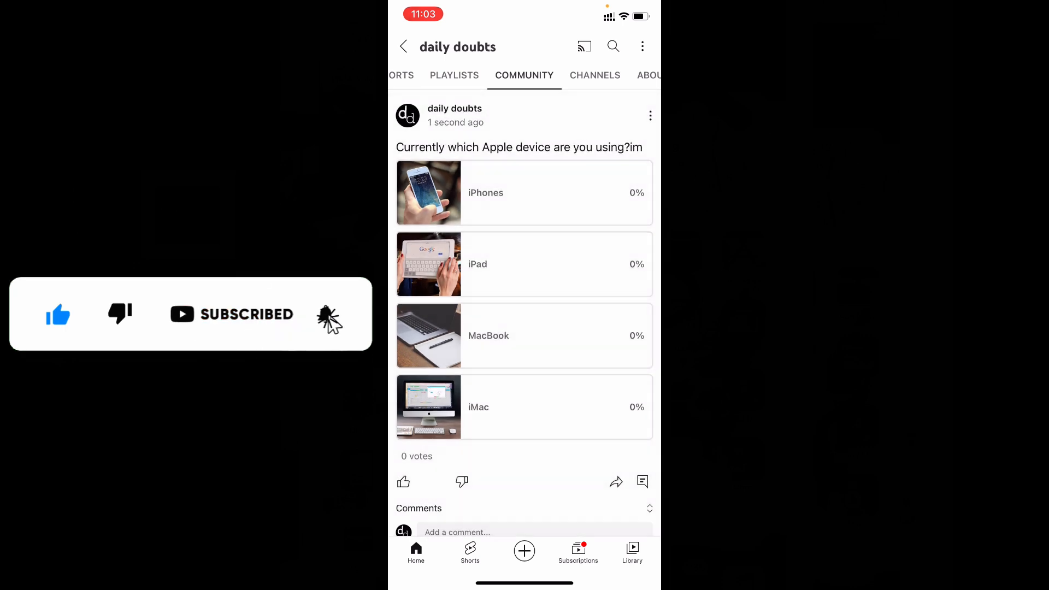
left_click(326, 321)
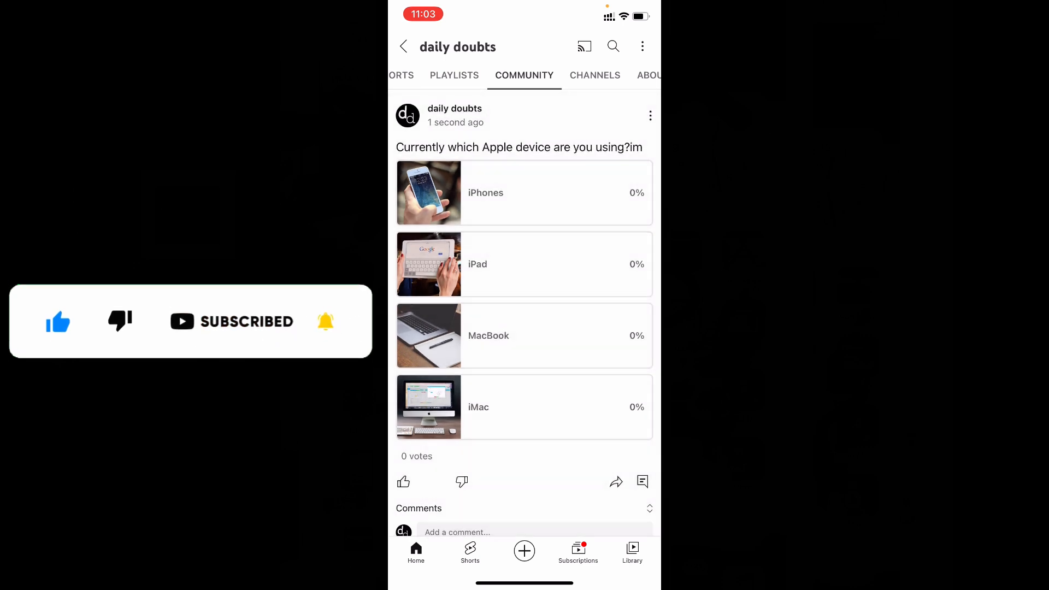